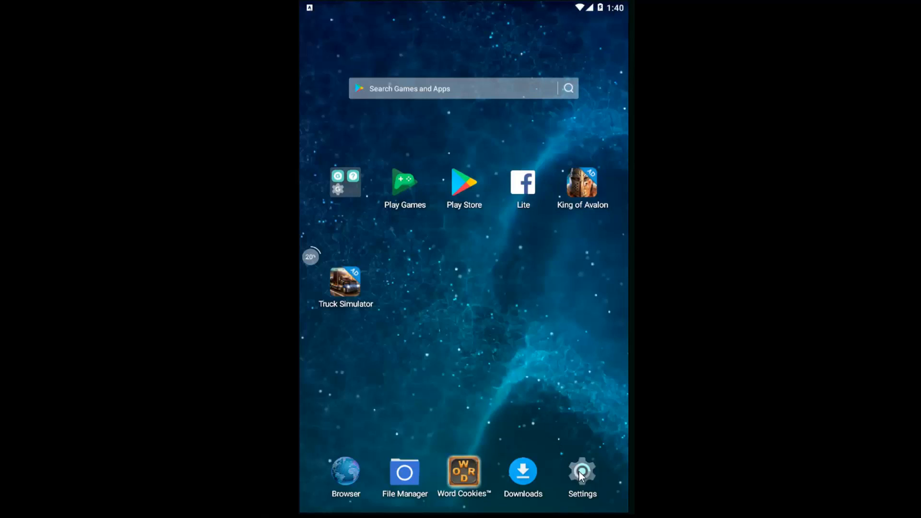
- Launch Settings from the home screen dock and scroll down to the System section
left_click(582, 471)
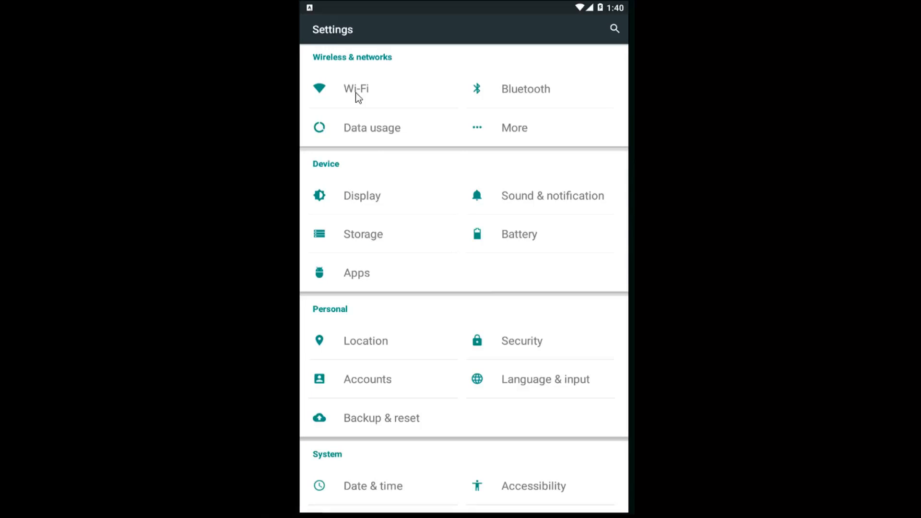
scroll("down", 3)
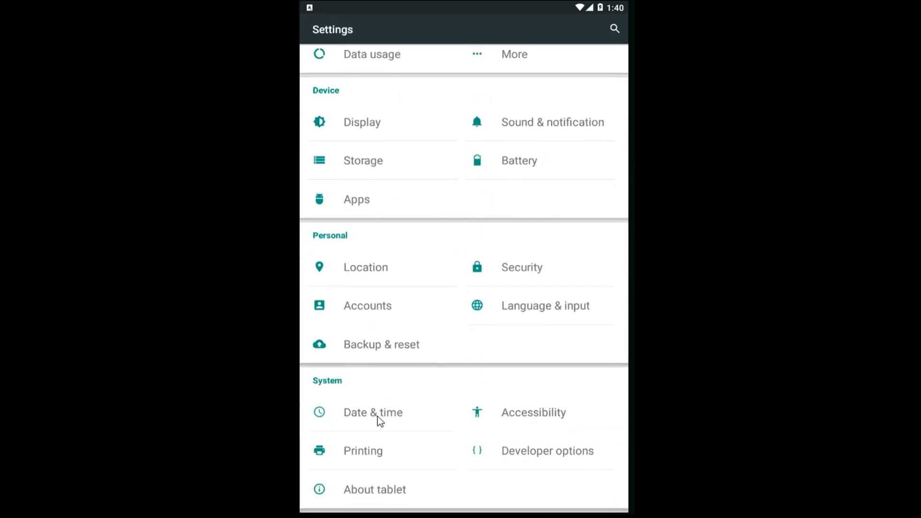
- In Date & time, switch on Use 24-hour format so times show 13:00
left_click(372, 412)
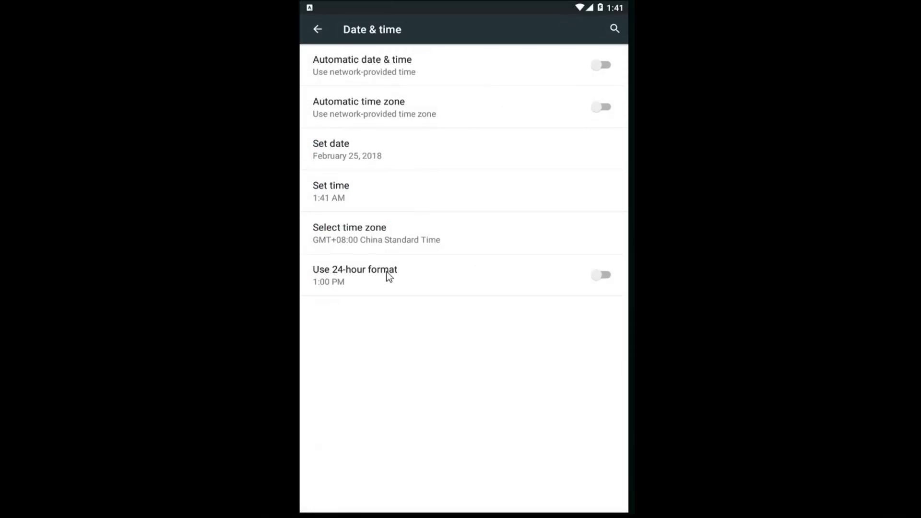
left_click(601, 275)
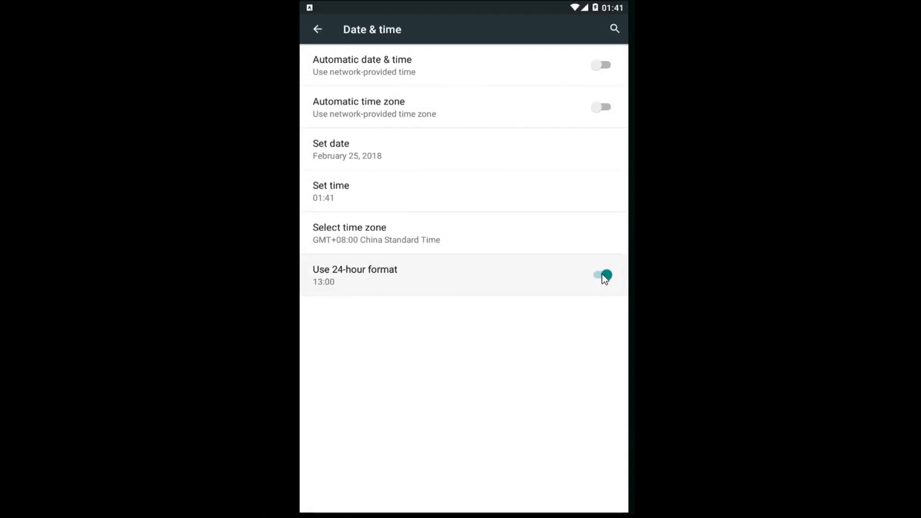
left_click(602, 274)
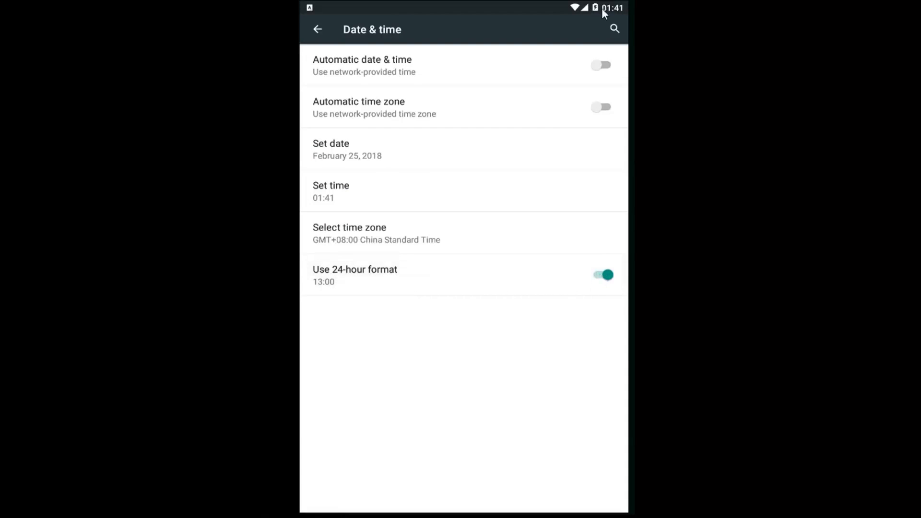
mouse_move(594, 222)
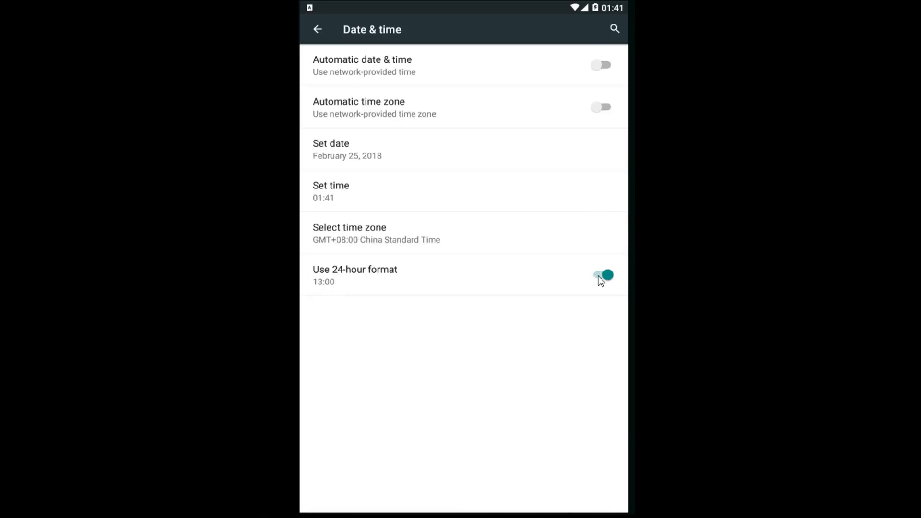
- Turn off 24-hour format so times read 1:00 PM, then return to Settings
left_click(600, 275)
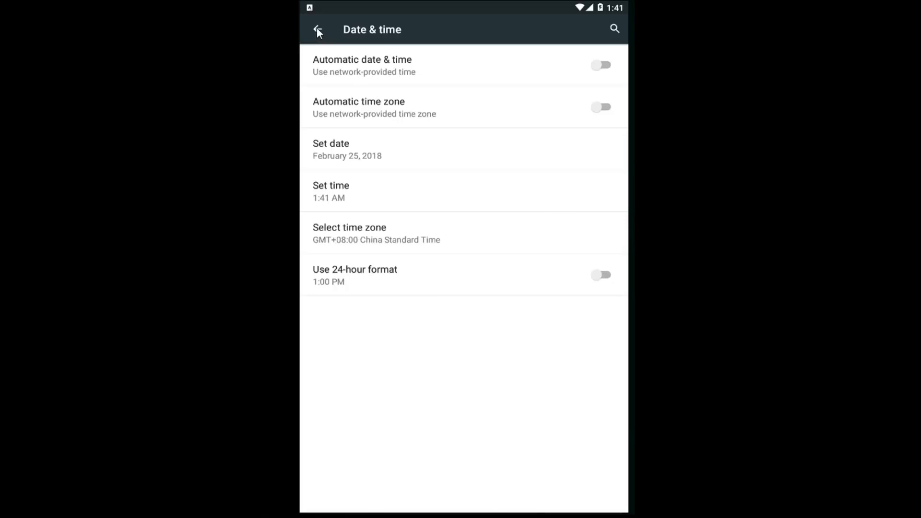
left_click(316, 29)
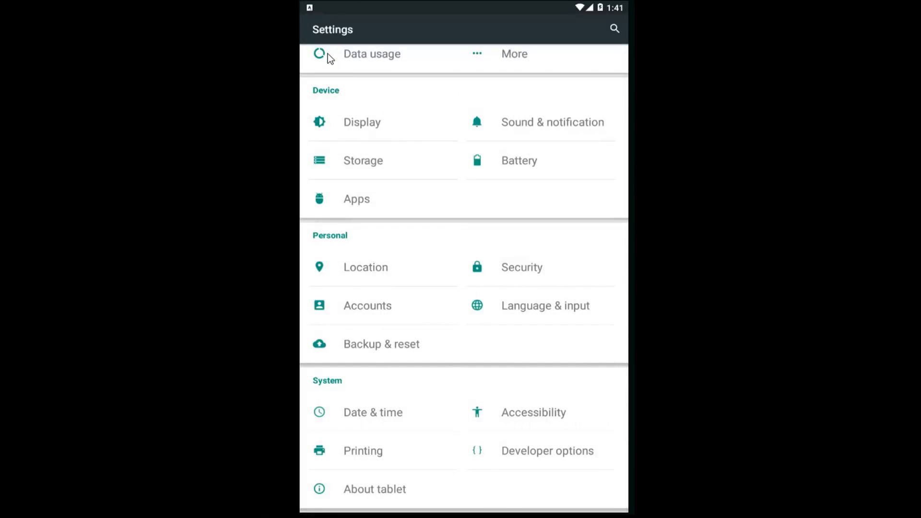
mouse_move(379, 192)
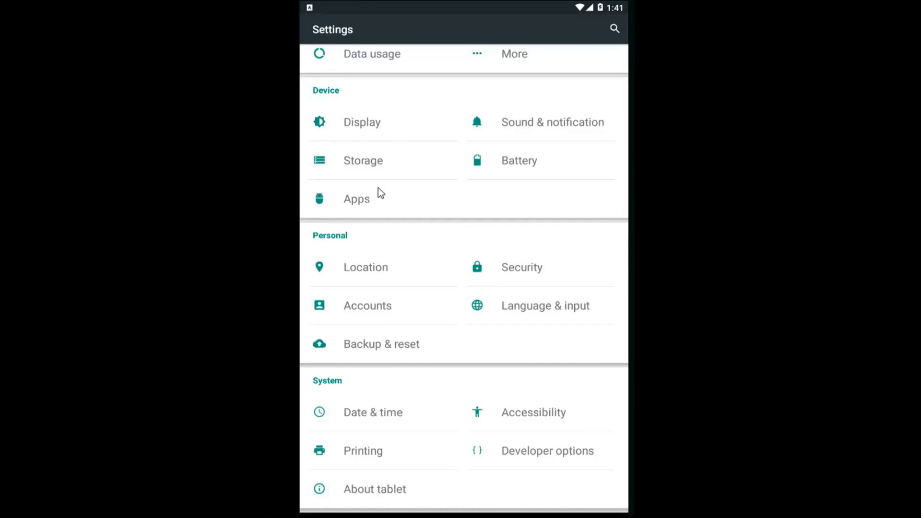